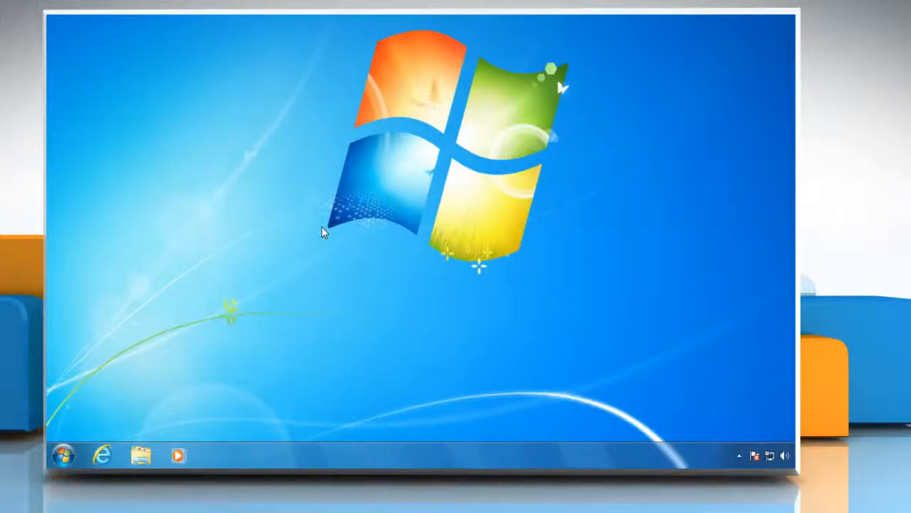
mouse_move(96, 427)
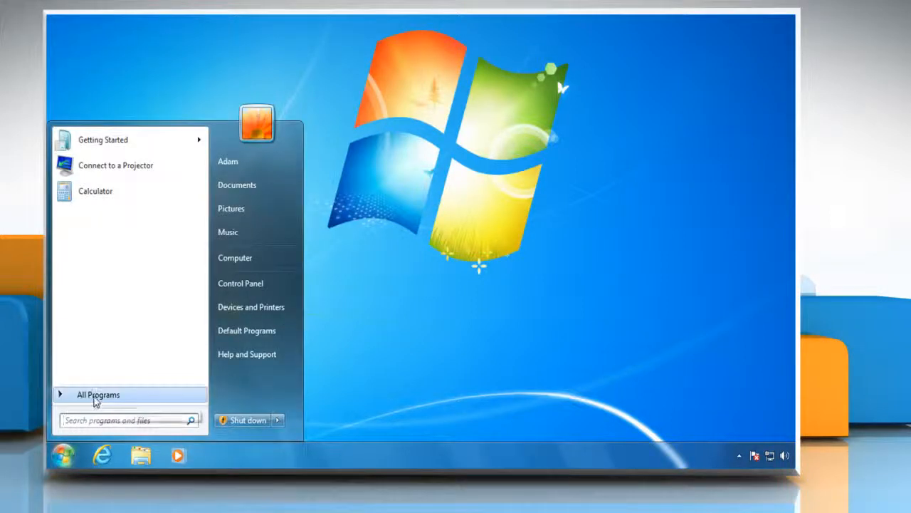
Step: Launch Windows Media Player from the Start Menu's All Programs list
click(98, 393)
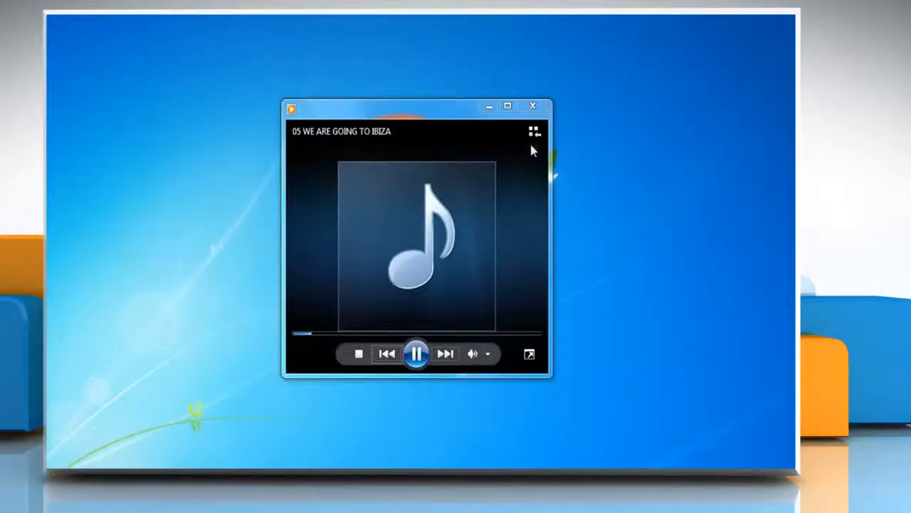
Step: Switch to the full music Library view and reveal the Create playlist options
click(530, 353)
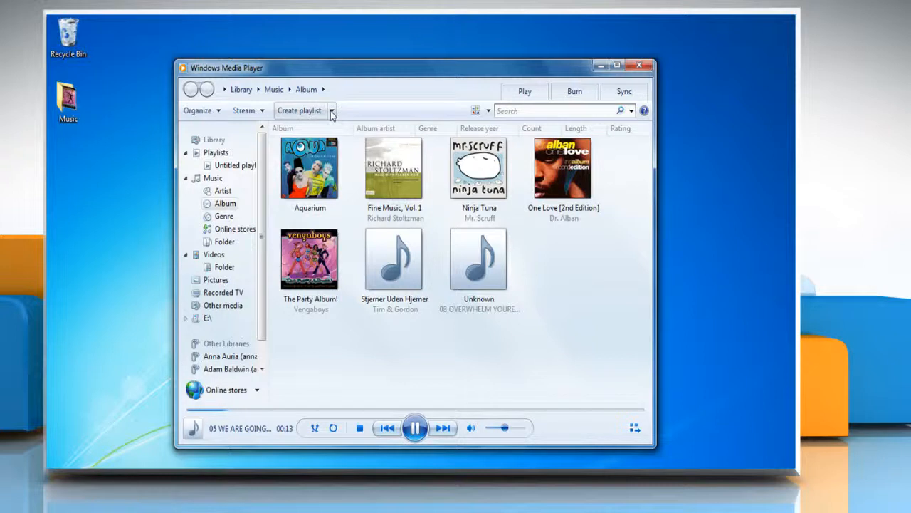
click(331, 111)
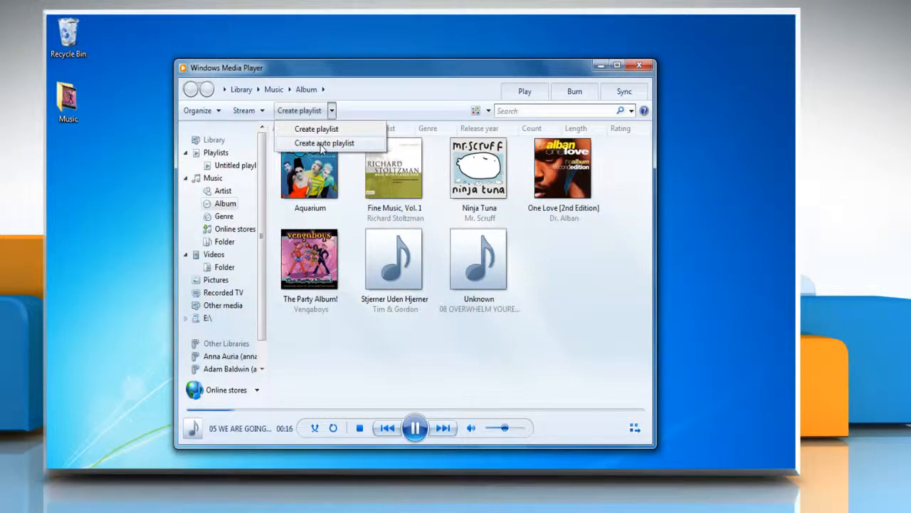
Step: Begin an auto playlist named 'My Playlist' based on the 'Music in my library' criteria group
click(325, 143)
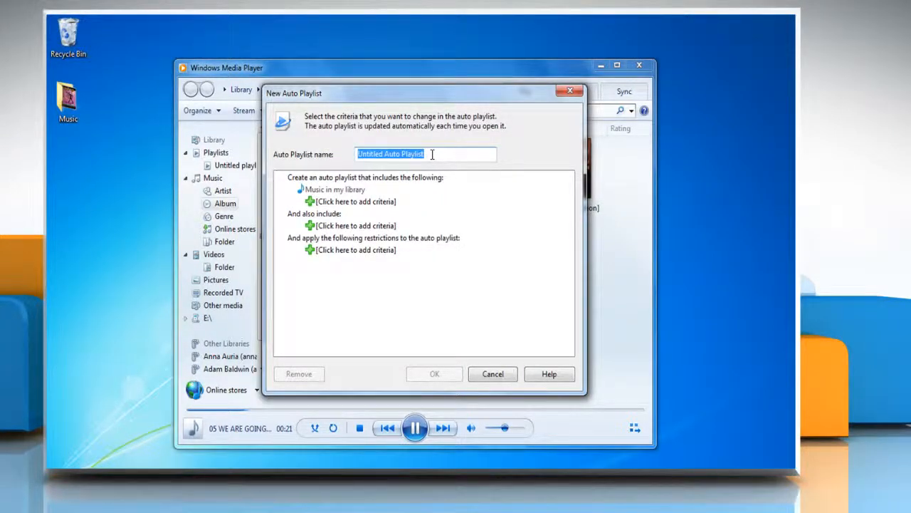
text(My Playlist)
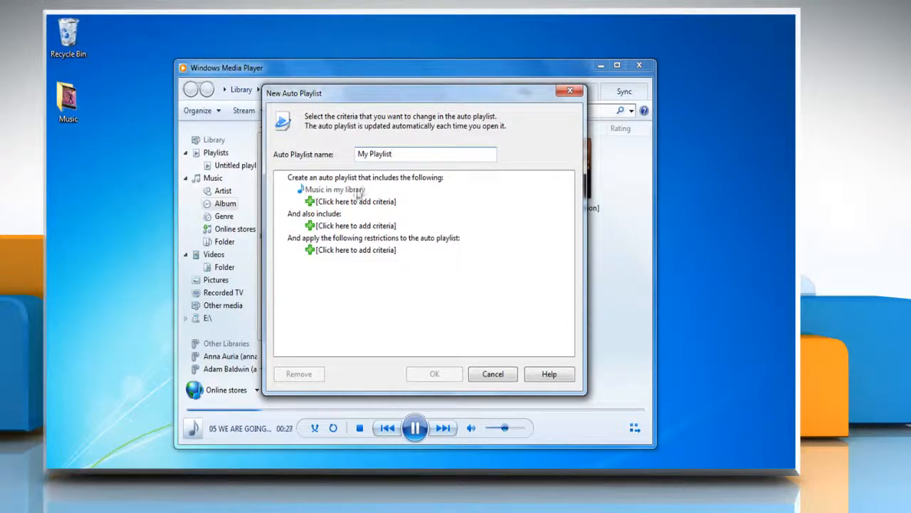
click(334, 190)
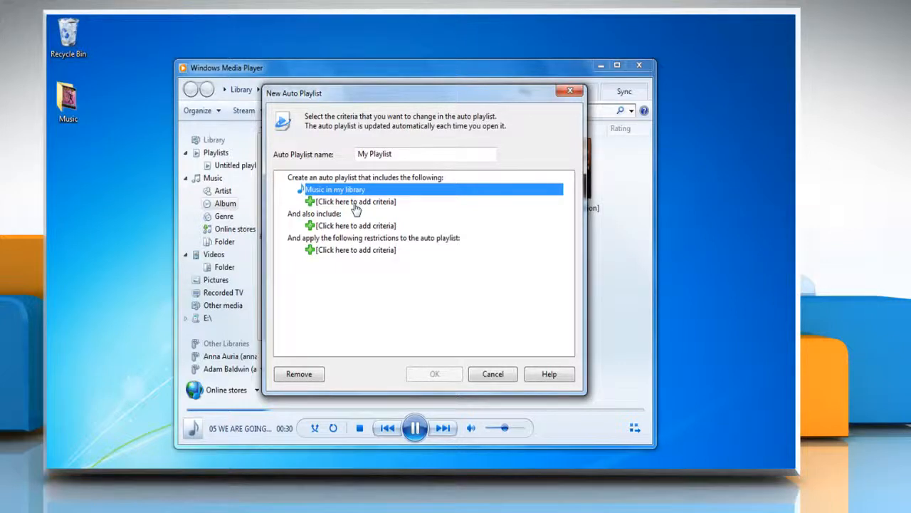
Step: Add a My Rating 'Is At Least 4 stars' rule, save the playlist, and view its three matching tracks
click(356, 203)
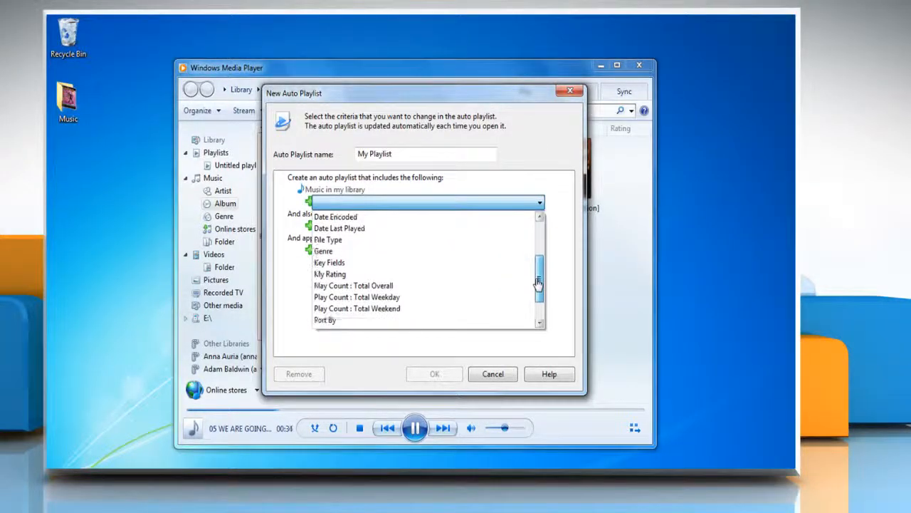
click(331, 273)
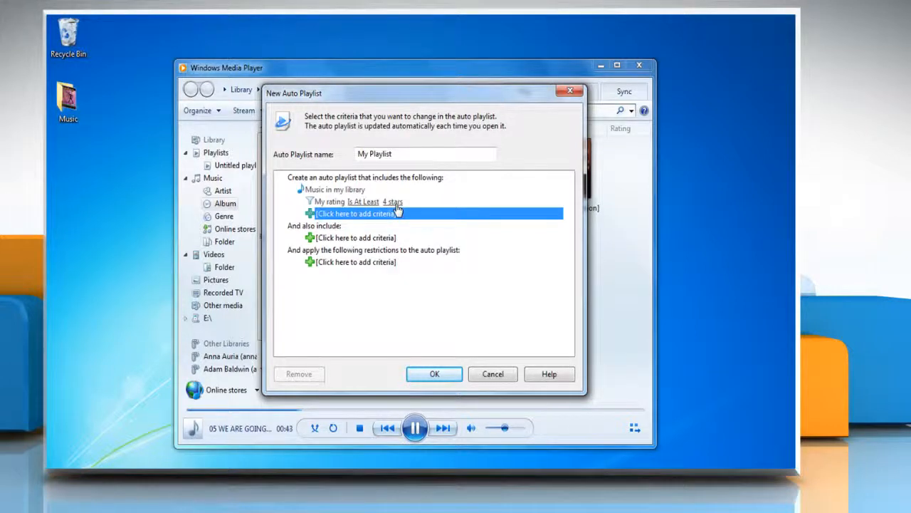
mouse_move(430, 325)
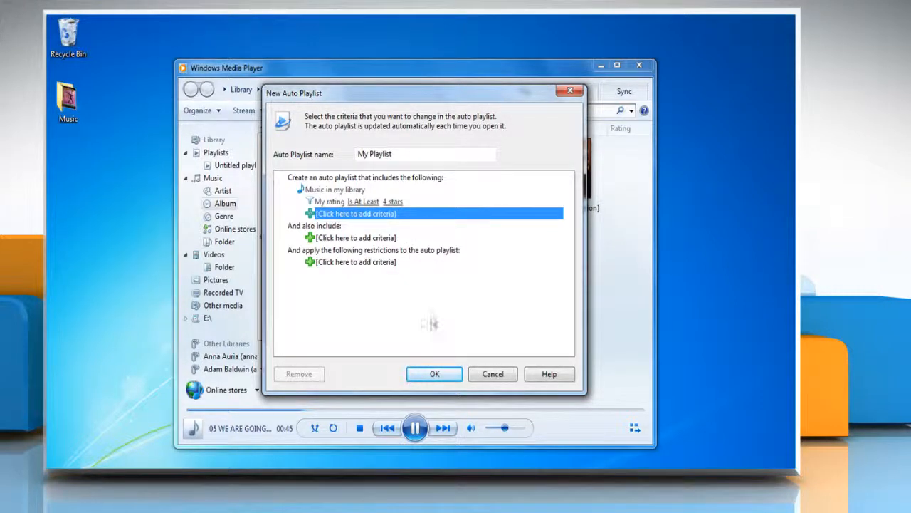
click(435, 373)
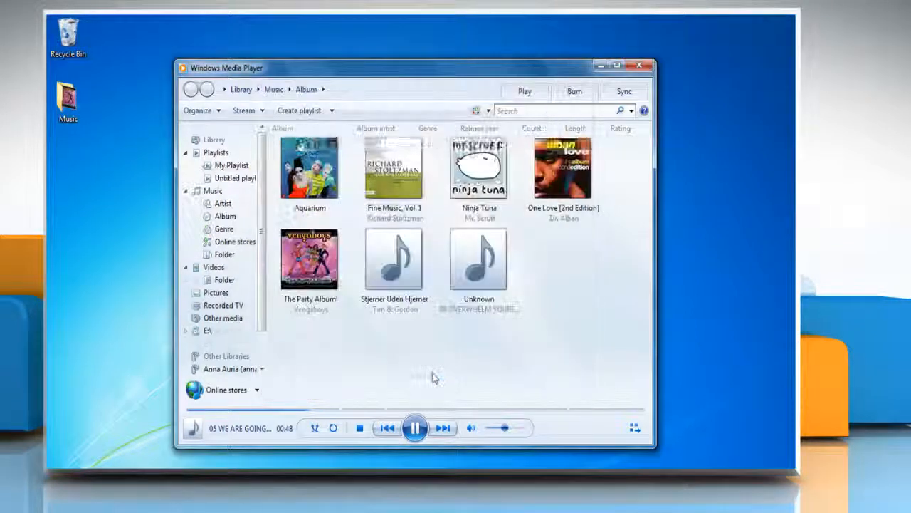
click(230, 166)
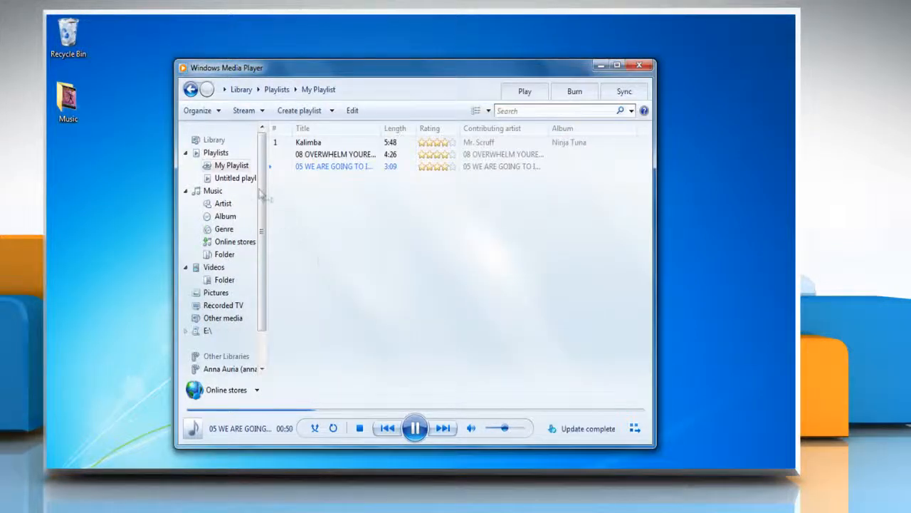